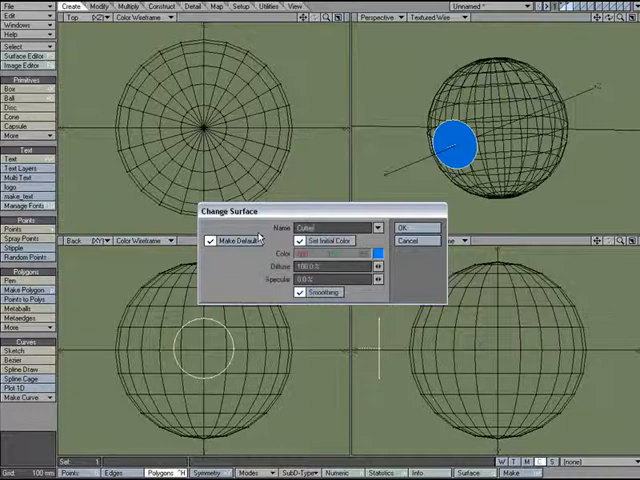
Pick orange from the colour chooser for the disk's own surface.
click(376, 252)
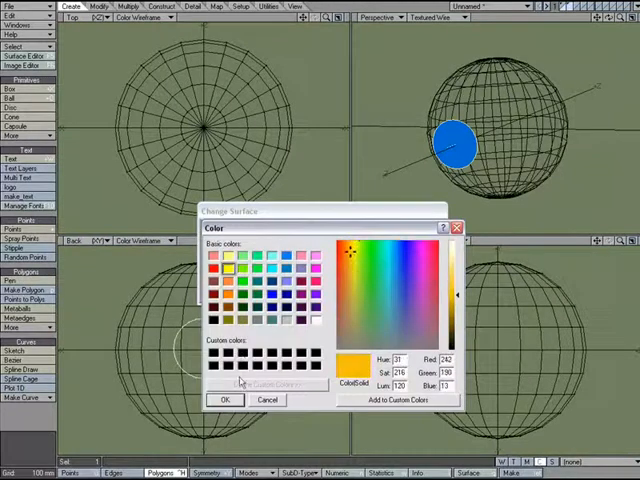
click(224, 400)
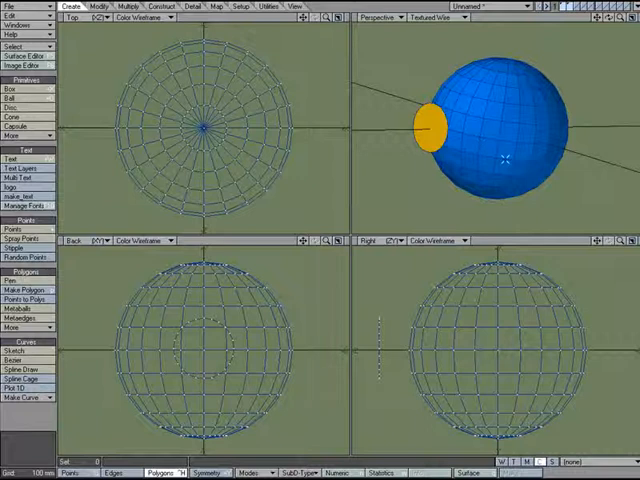
click(164, 8)
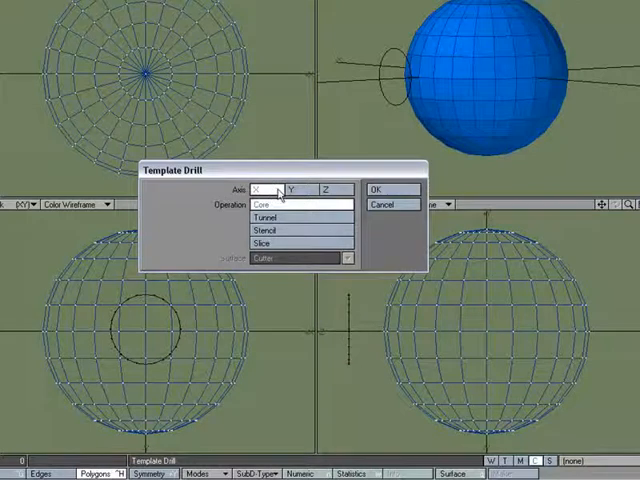
Set the template drill axis to Z.
click(324, 188)
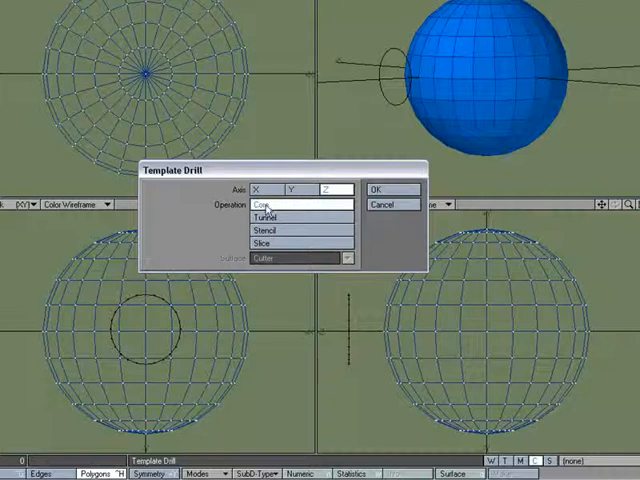
click(388, 190)
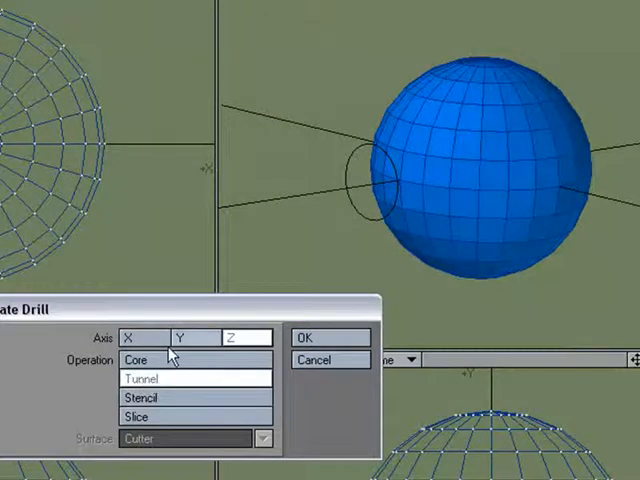
click(312, 336)
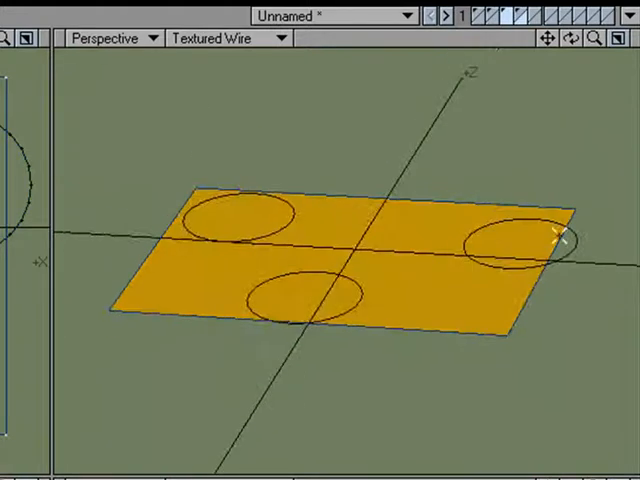
mouse_move(288, 306)
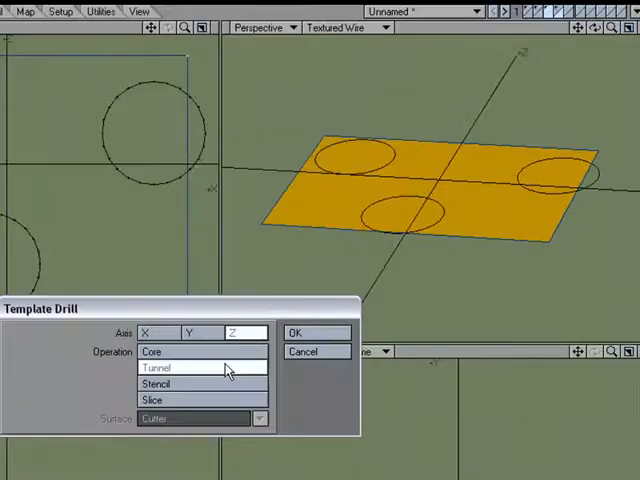
Choose the Tunnel drill operation and then switch it to Stencil.
click(188, 332)
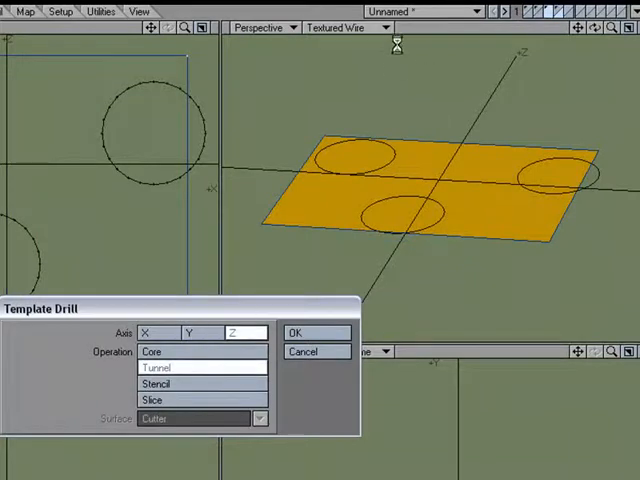
click(294, 332)
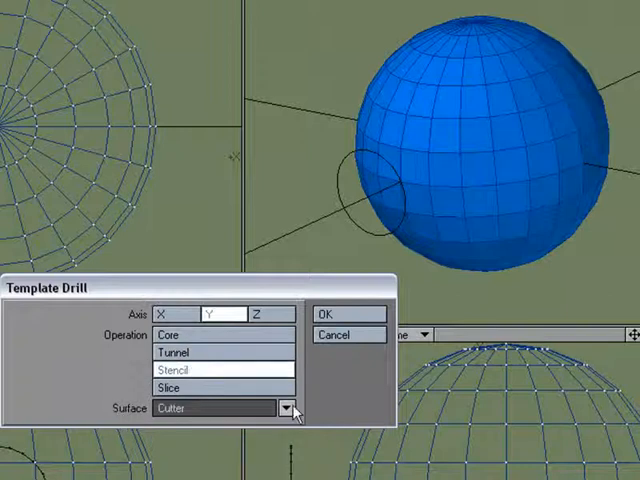
Set Stencil with the Cutter surface for the drilled area and confirm.
click(292, 410)
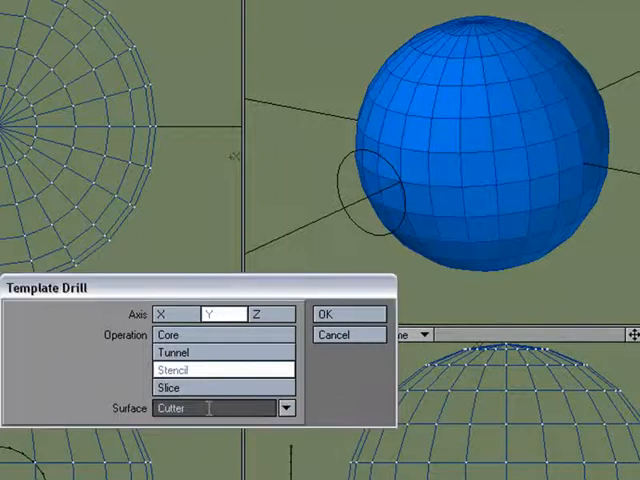
click(288, 408)
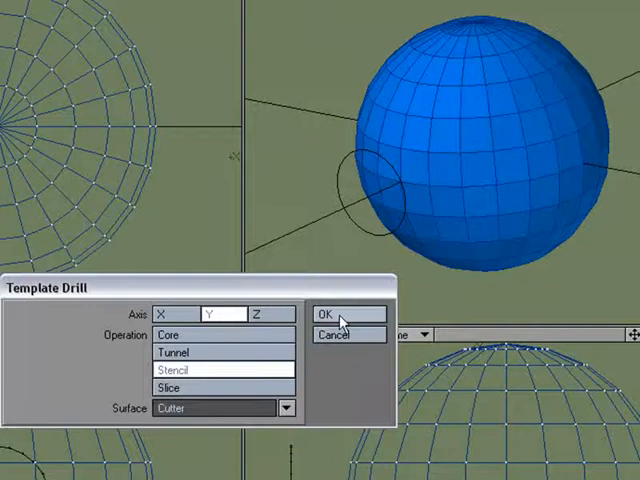
click(344, 312)
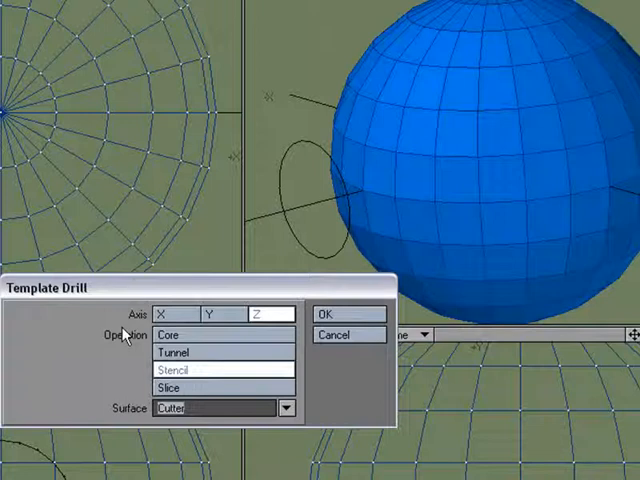
Change the template drill axis over to Z.
click(264, 314)
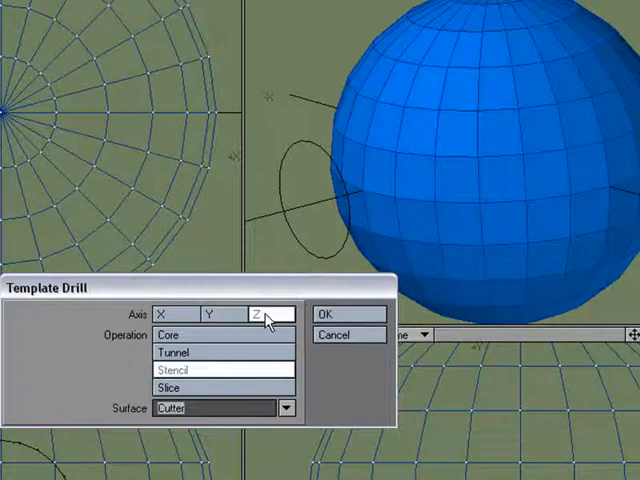
click(344, 314)
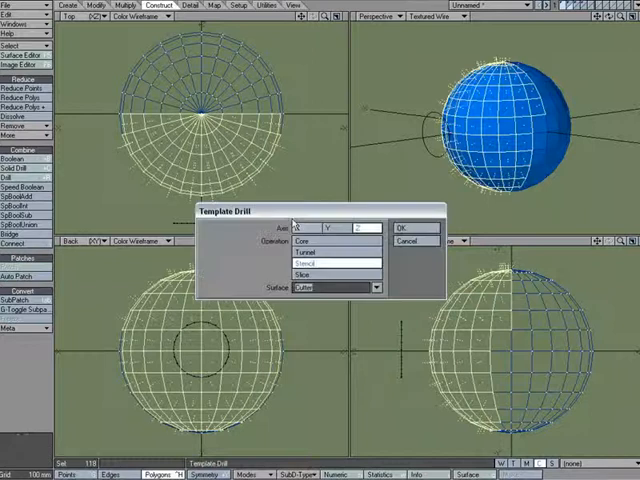
Choose Slice as the template drill operation.
click(400, 228)
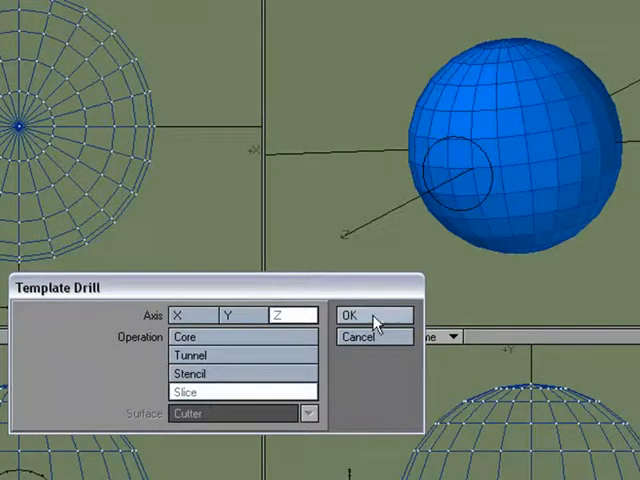
Apply the Slice drill, tracing the disk outline onto the sphere.
click(370, 312)
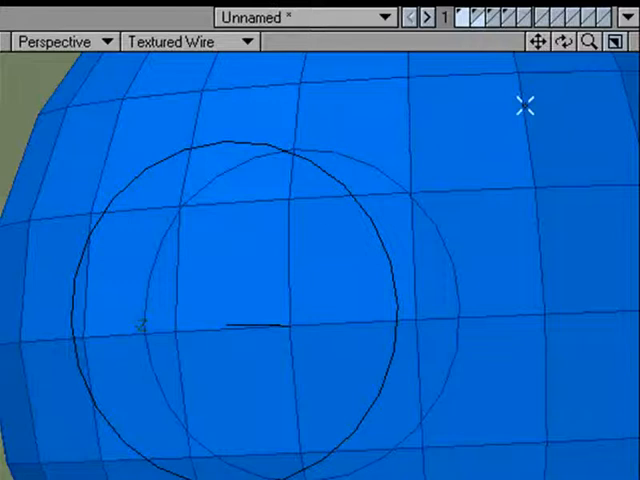
Draw a cylinder cutter that intersects the sphere's side.
click(356, 184)
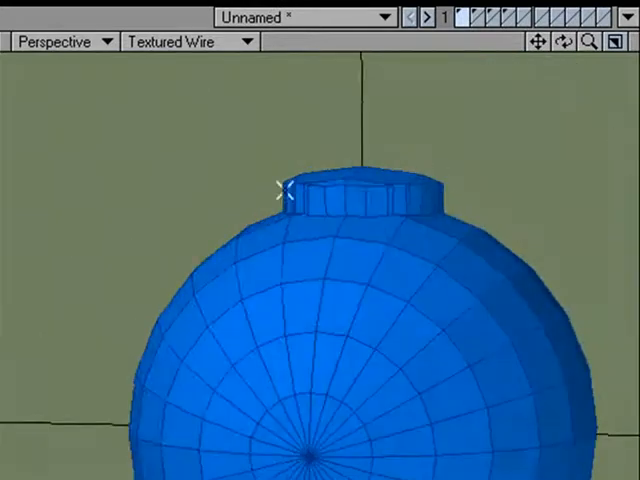
drag(284, 190, 218, 364)
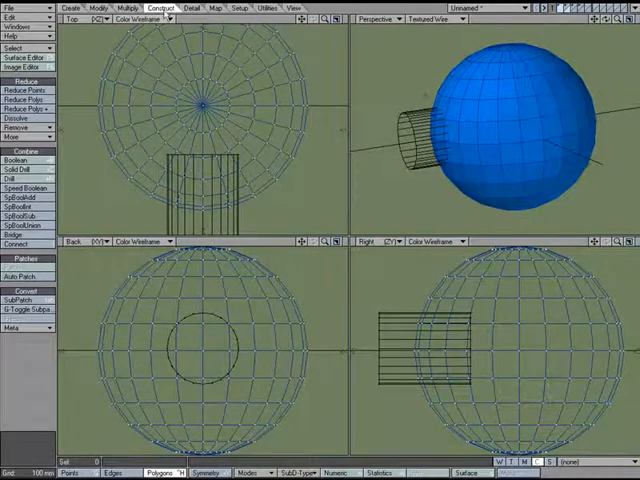
Bring up the Solid Drill settings for the cylinder cutter.
click(20, 168)
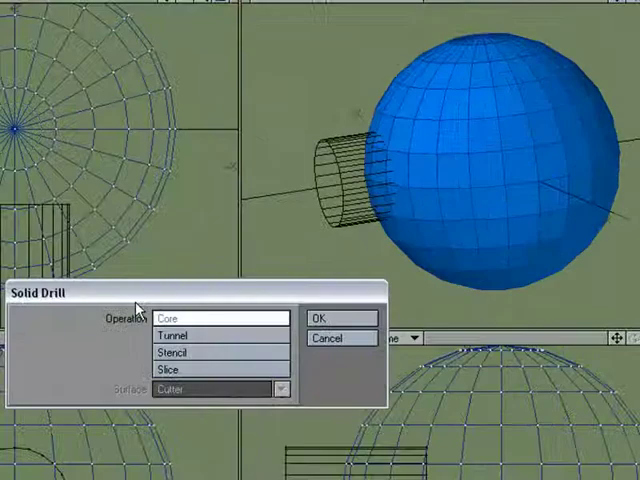